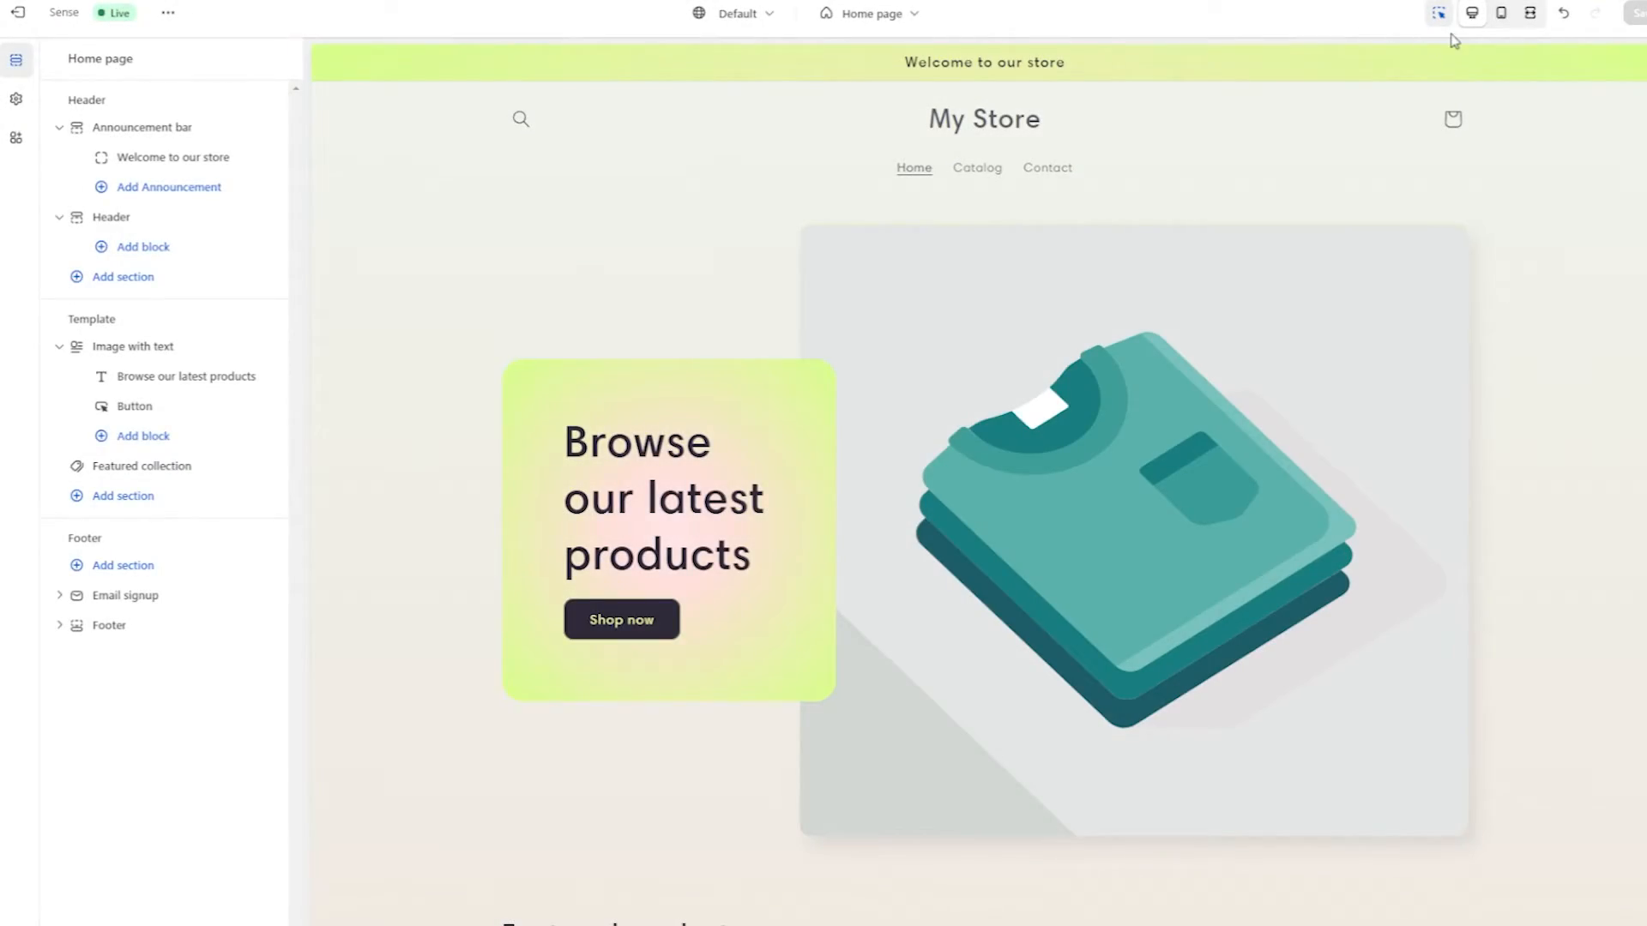
pyautogui.moveTo(1499, 13)
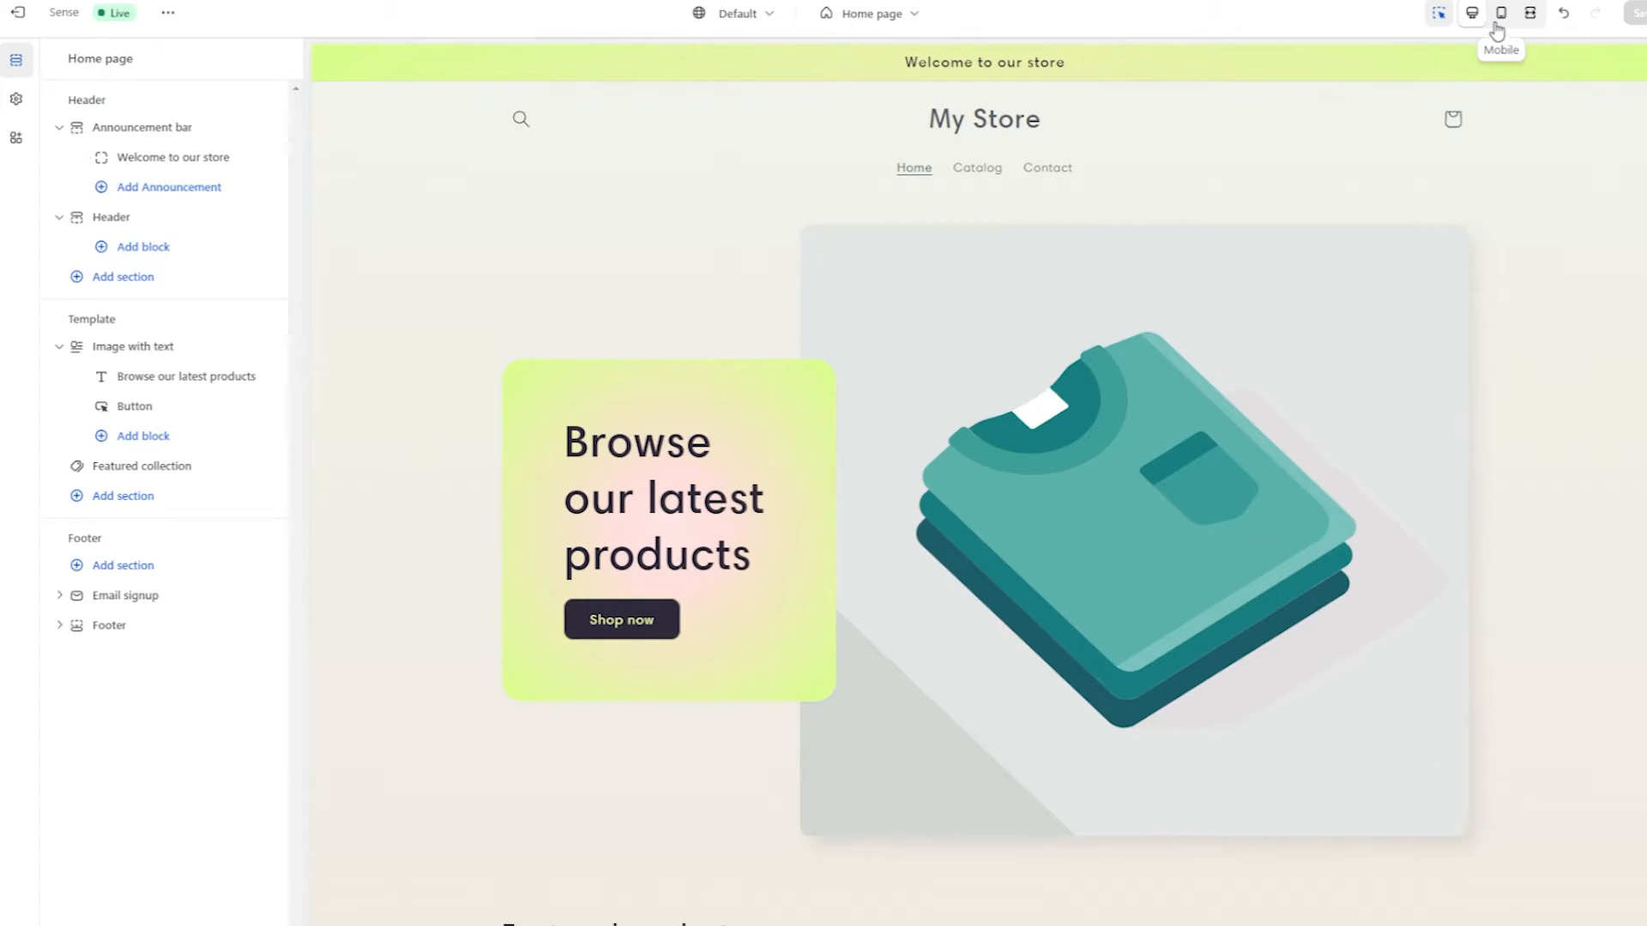
# Preview the store home page in the mobile layout, then switch back to desktop
pyautogui.click(1501, 13)
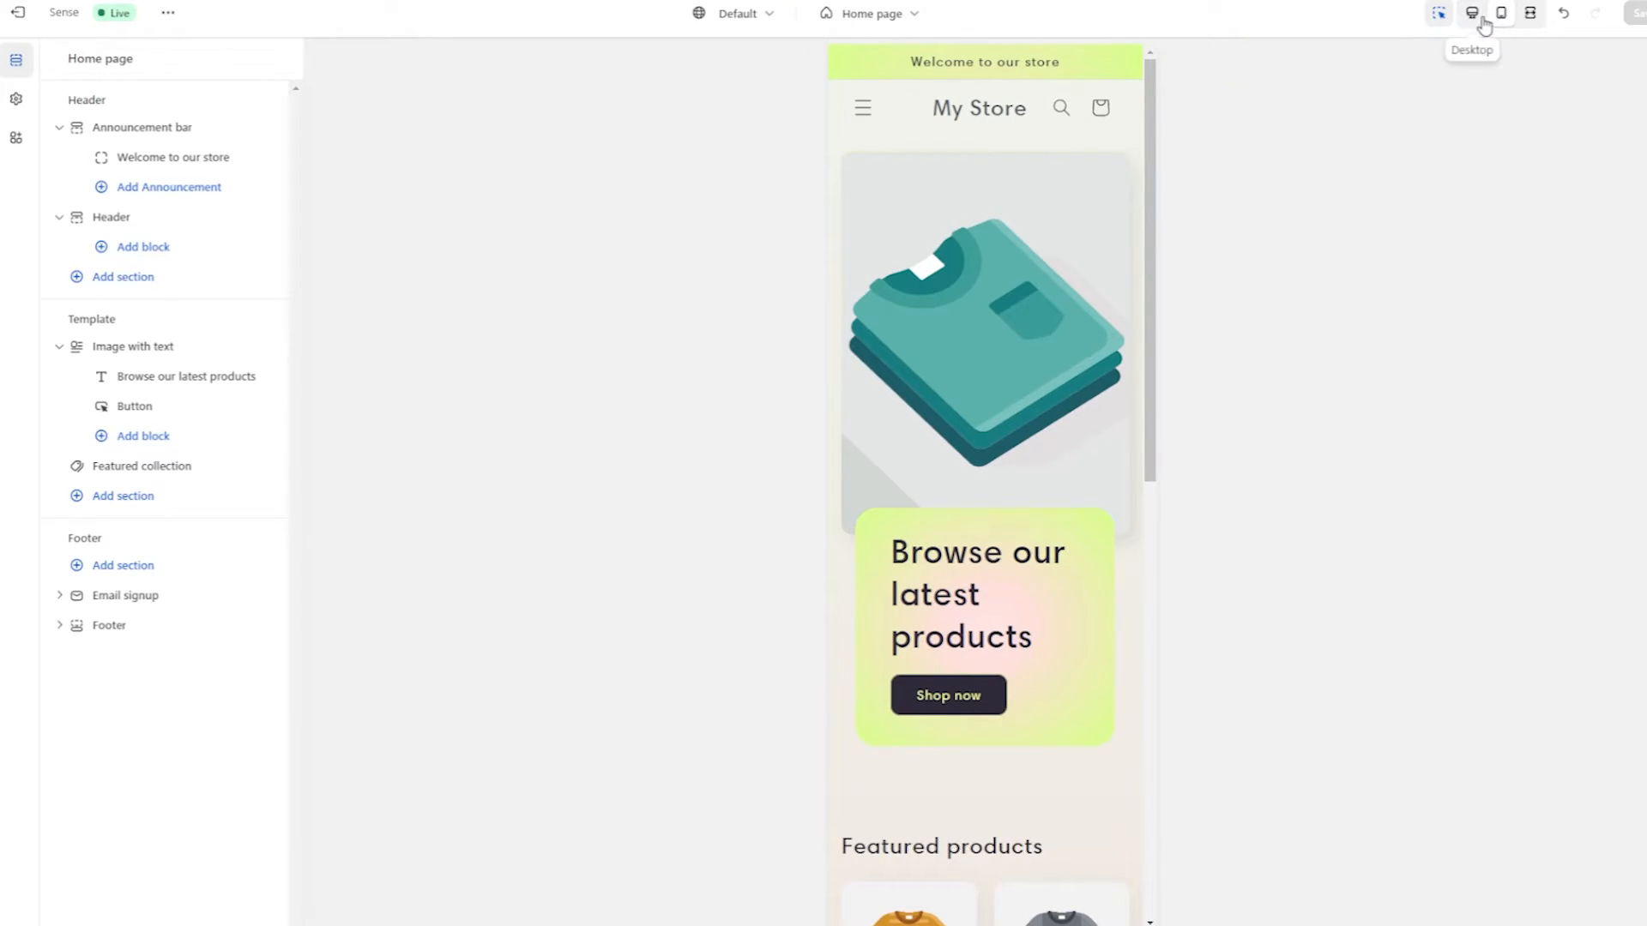
pyautogui.click(1470, 12)
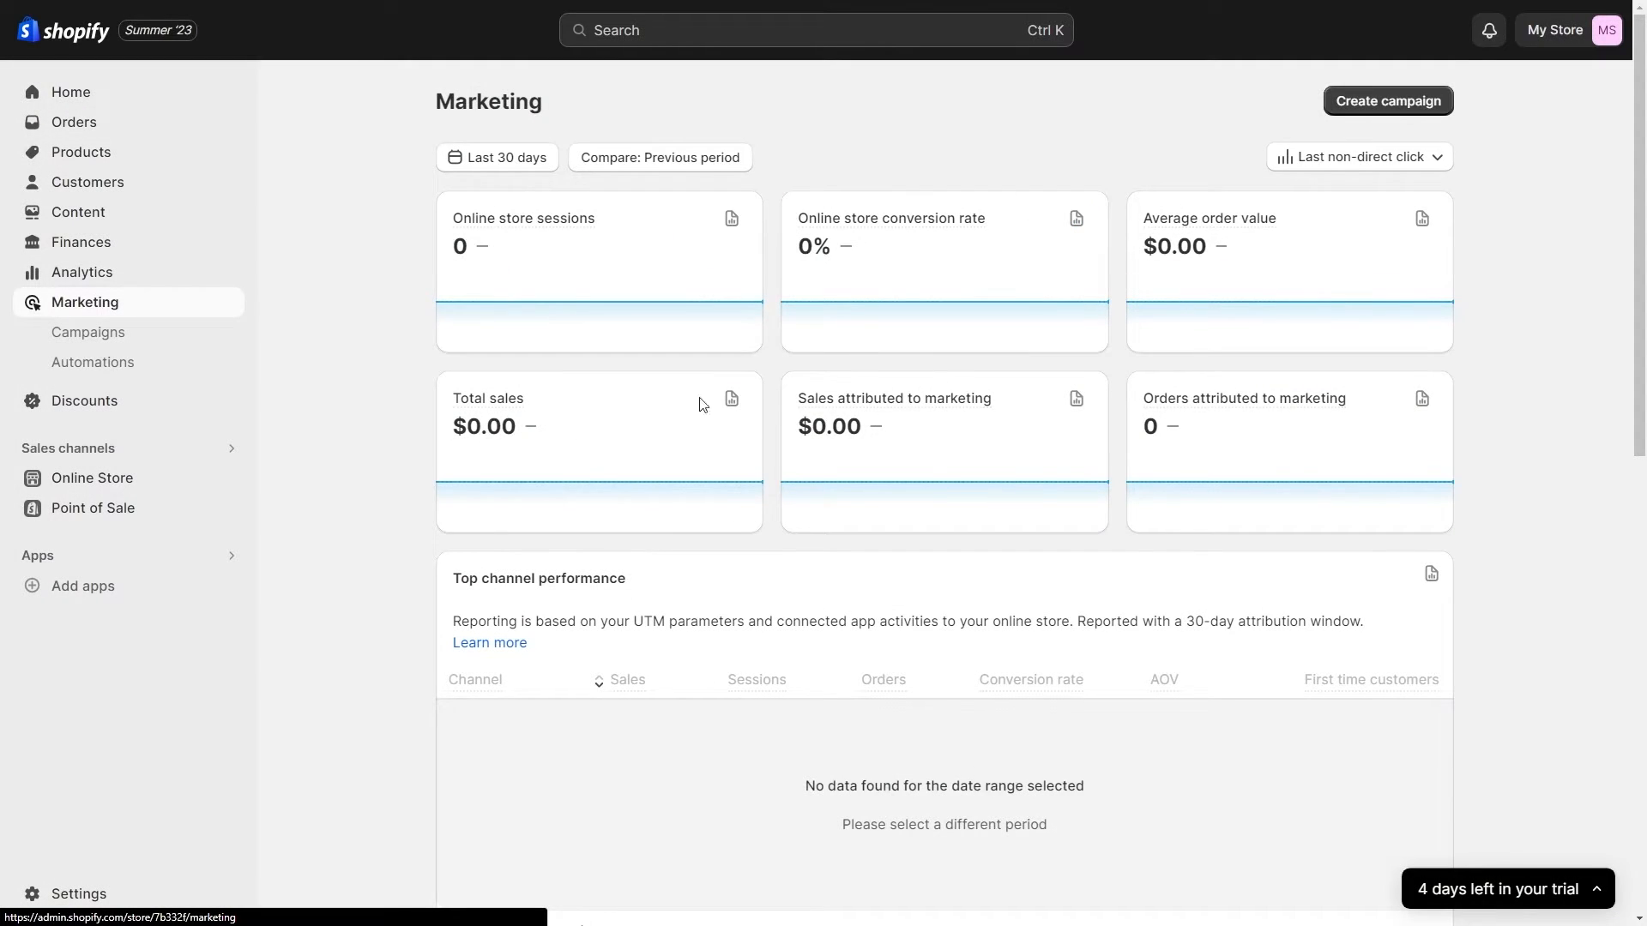
pyautogui.scroll(-3)
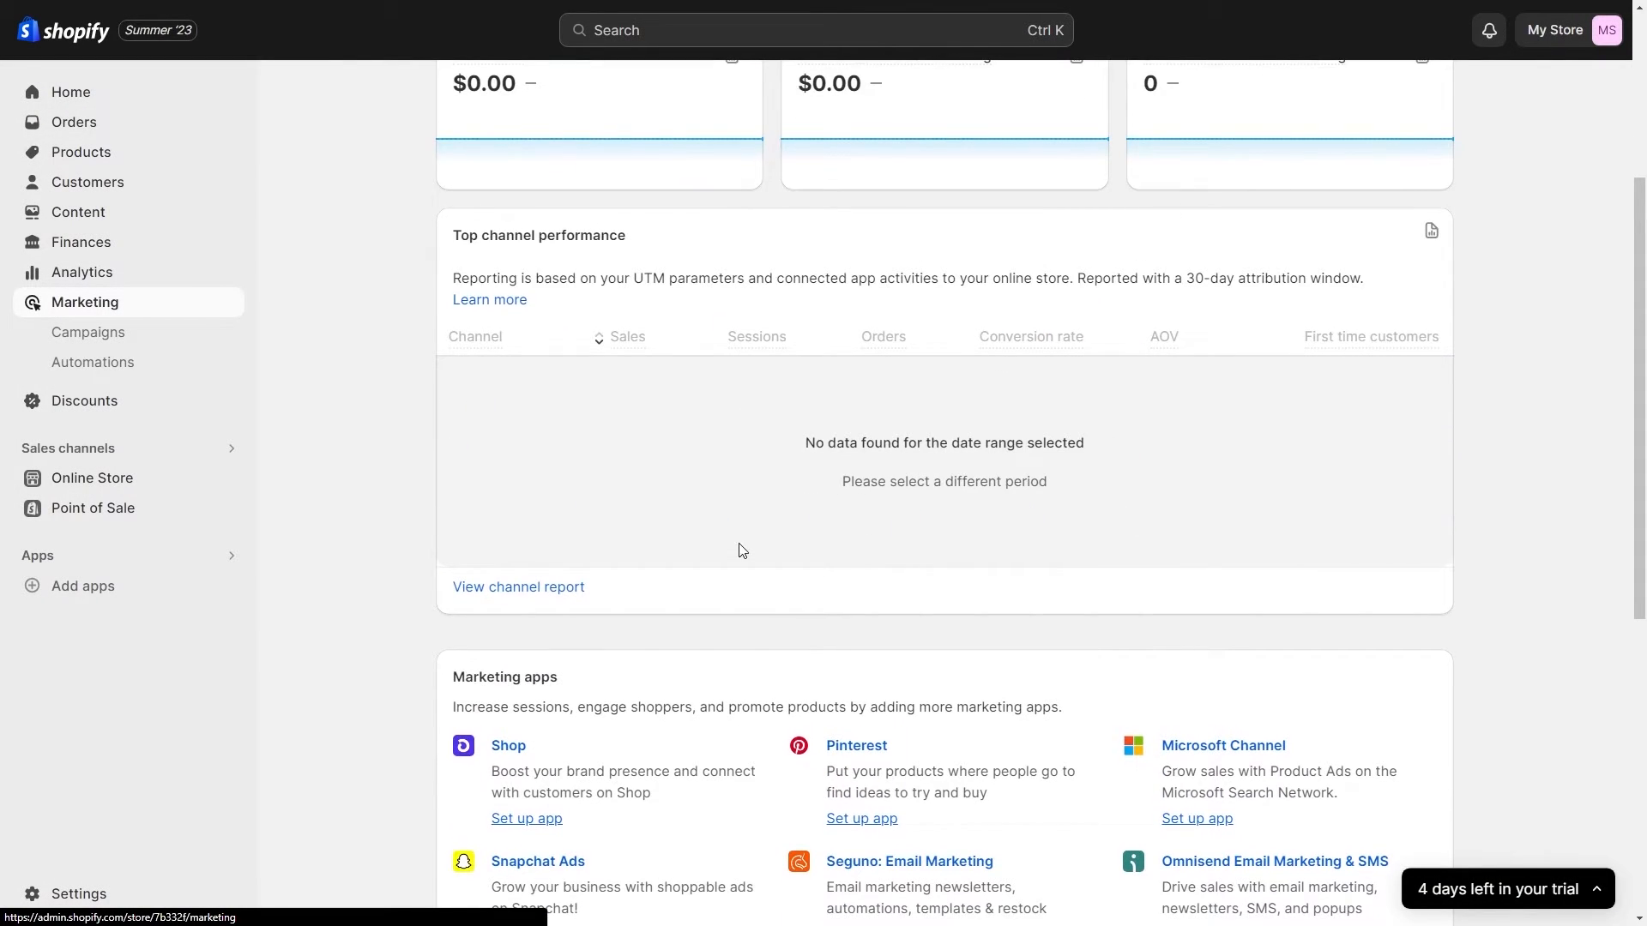
pyautogui.scroll(-3)
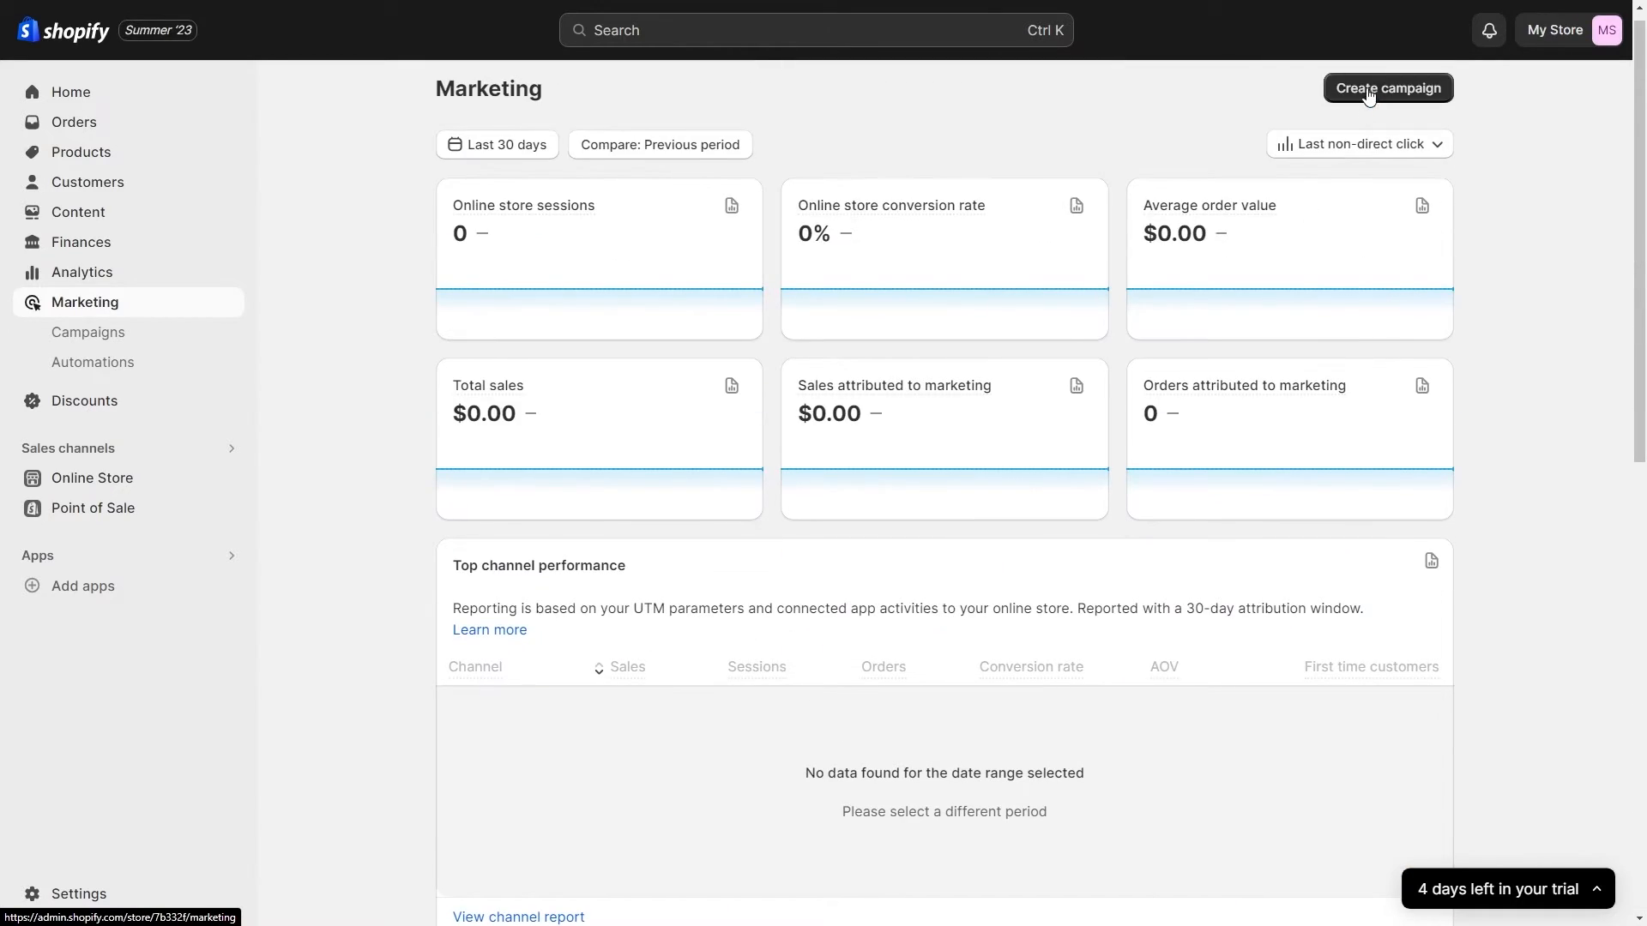
pyautogui.click(87, 331)
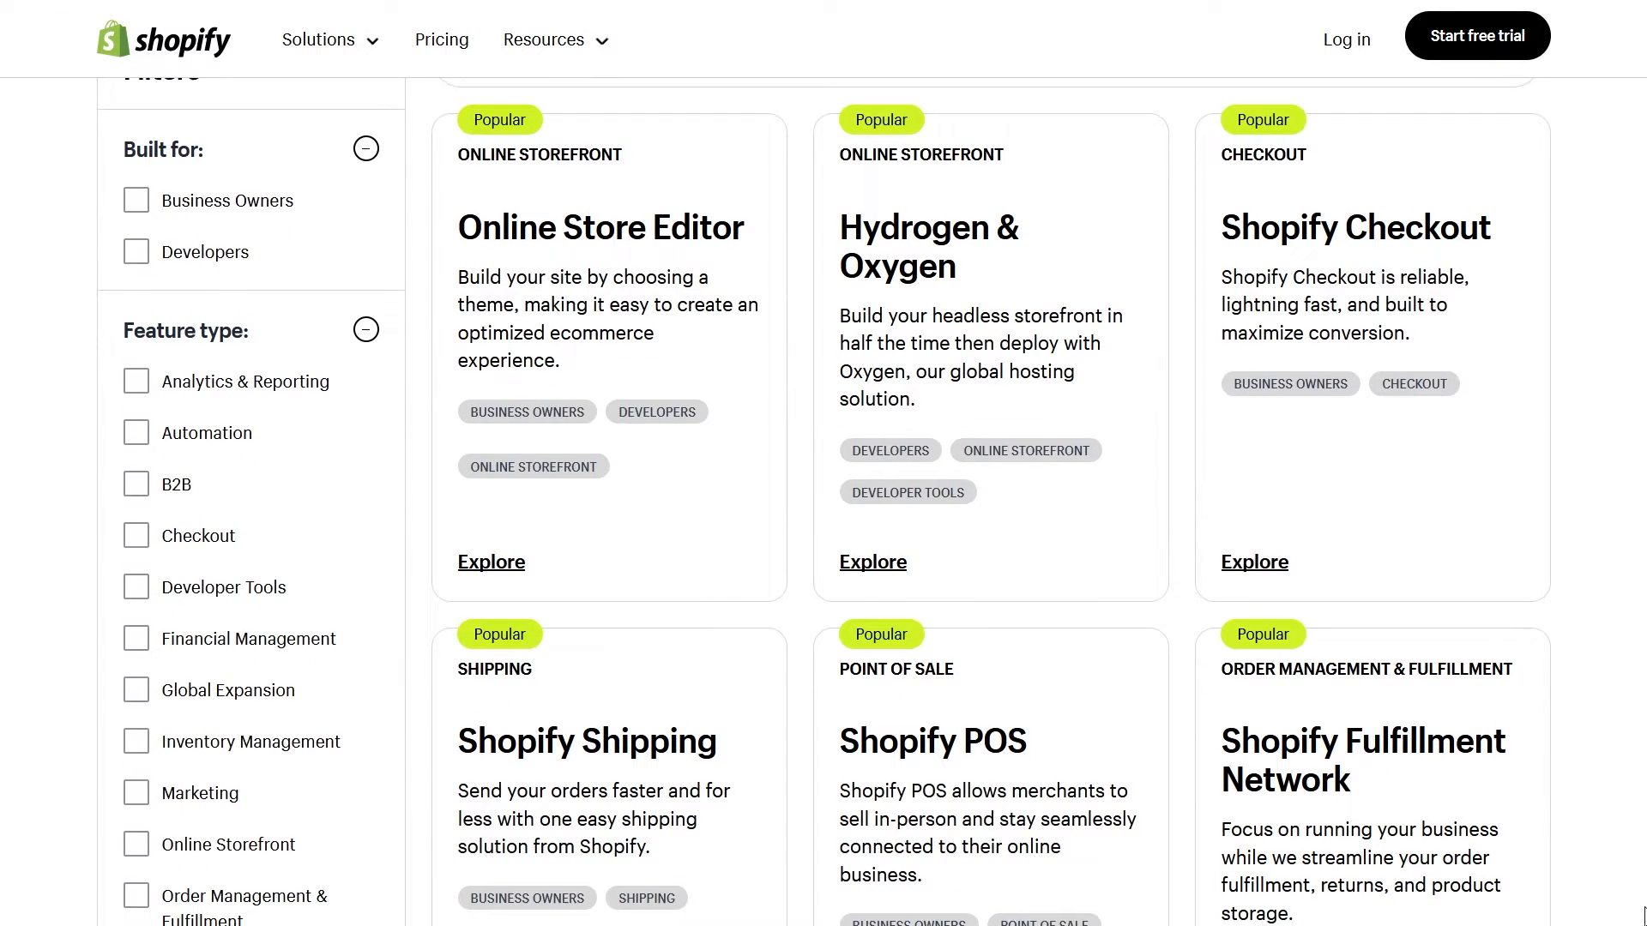
# Scroll through the Shopify features catalog and the App Store's popular merchant apps
pyautogui.scroll(-3)
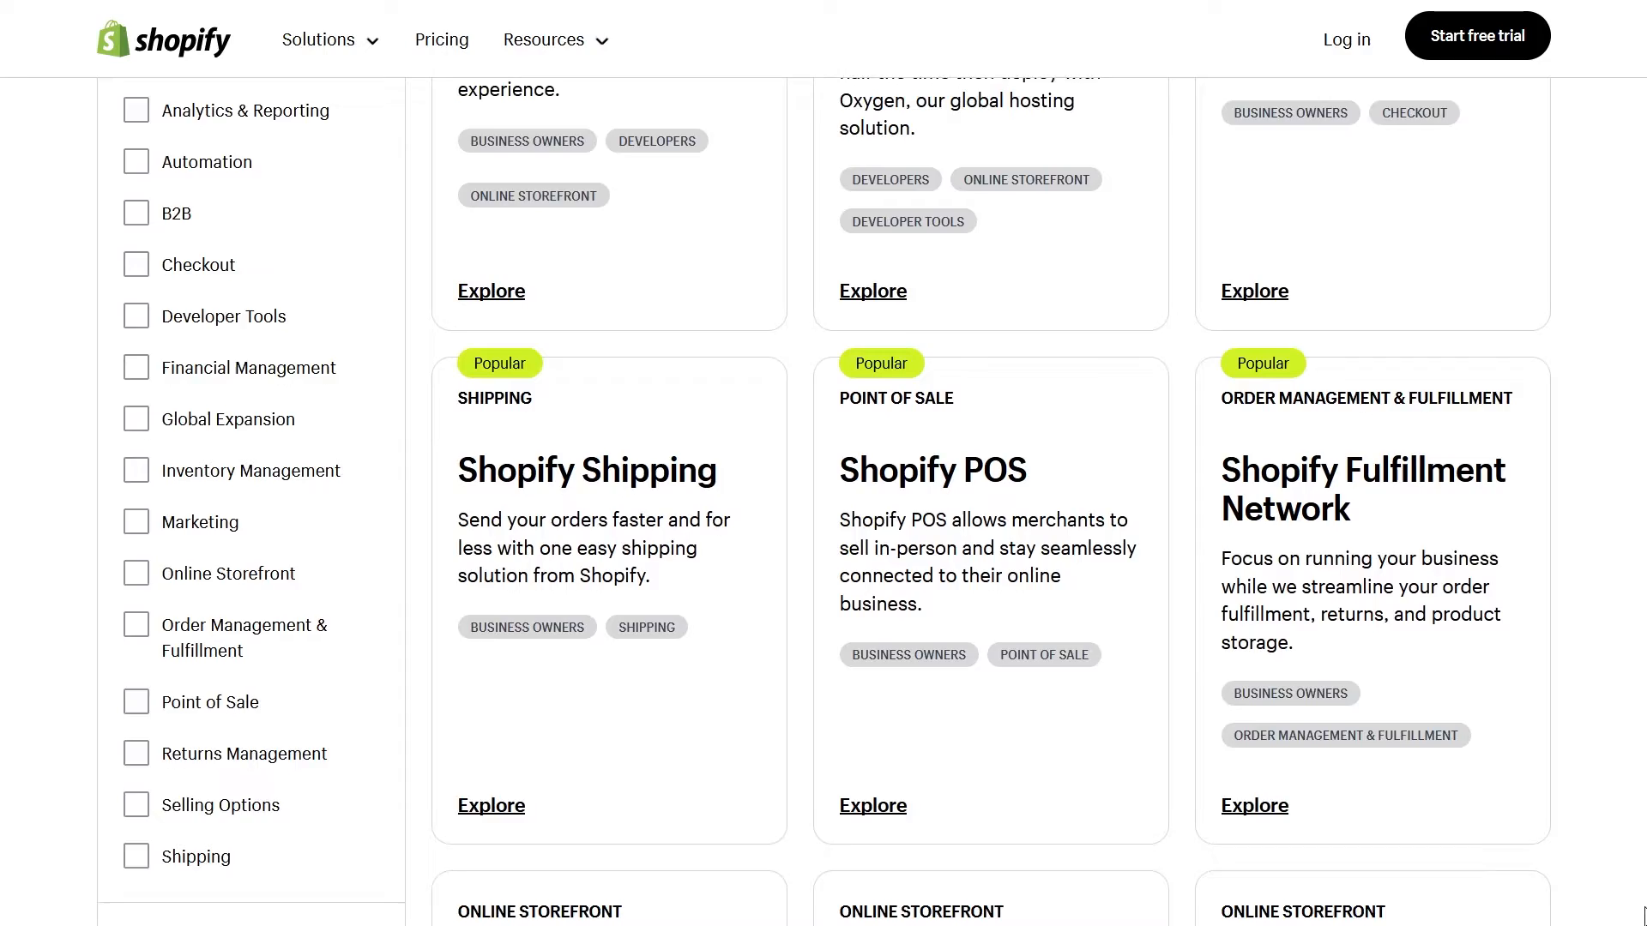
pyautogui.scroll(-3)
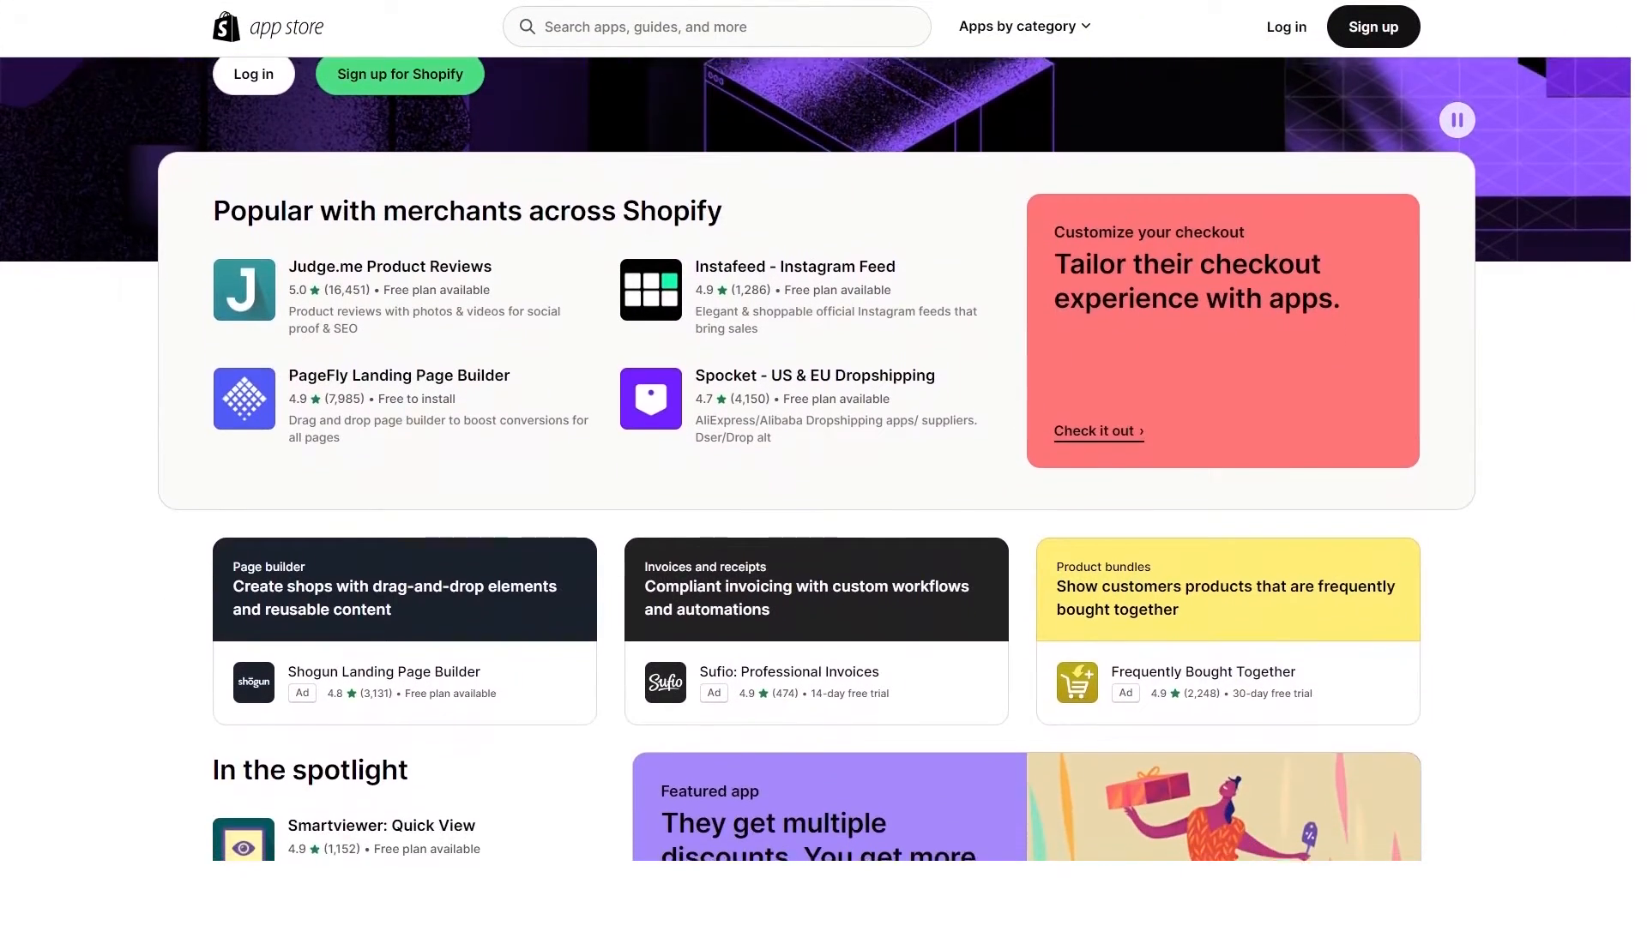
pyautogui.scroll(-3)
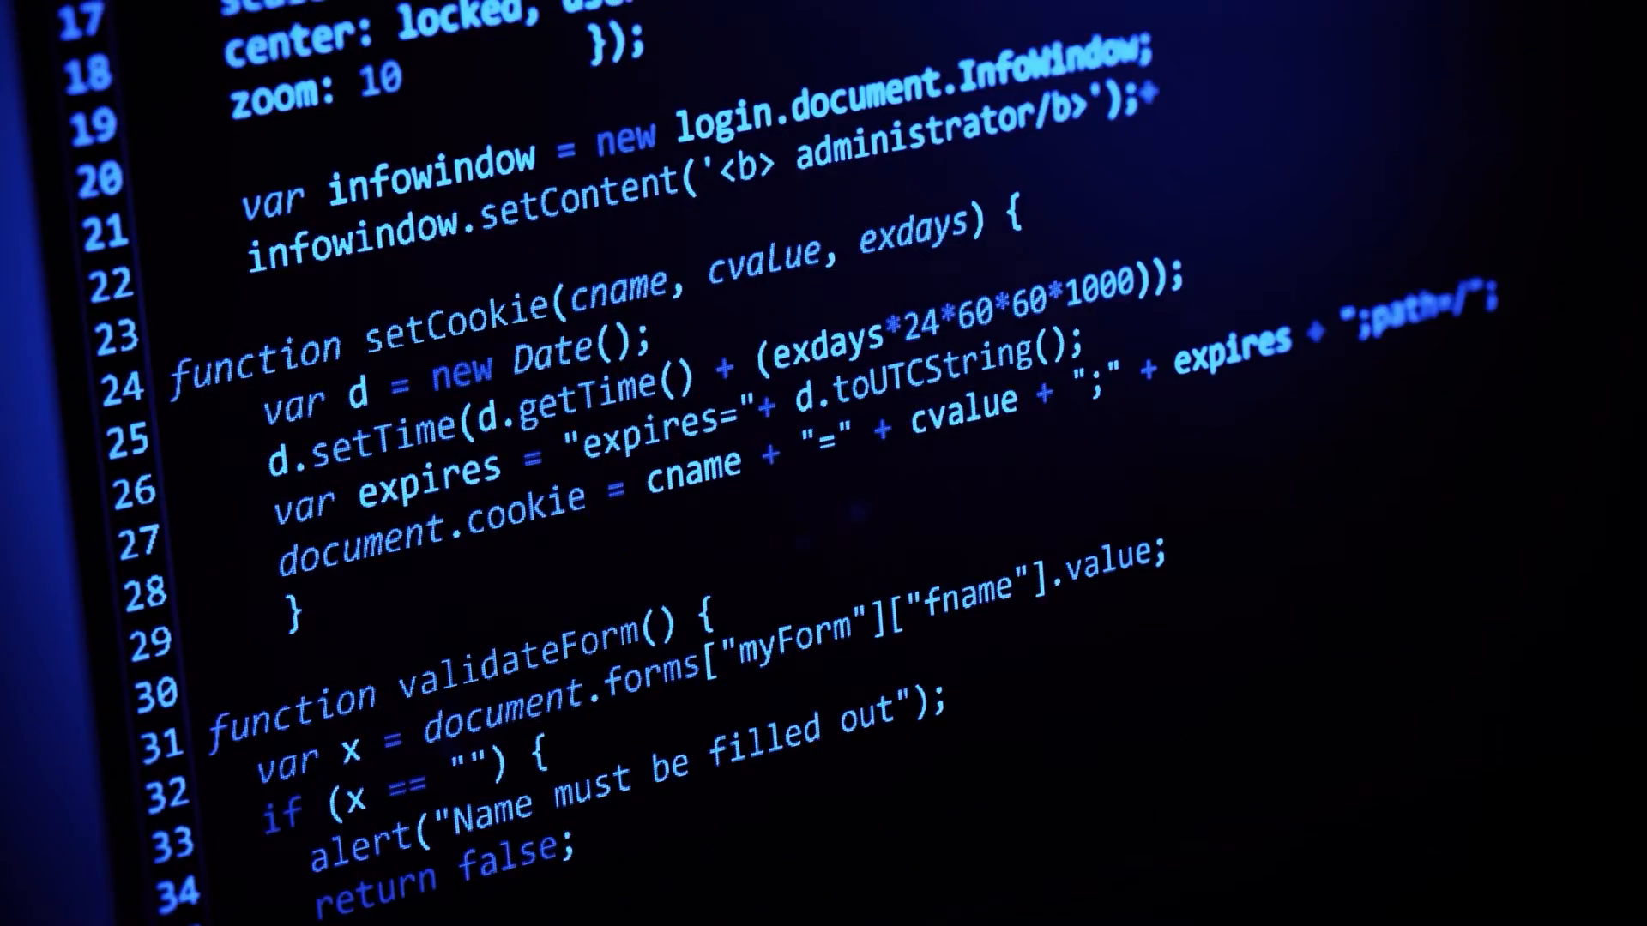
pyautogui.scroll(-3)
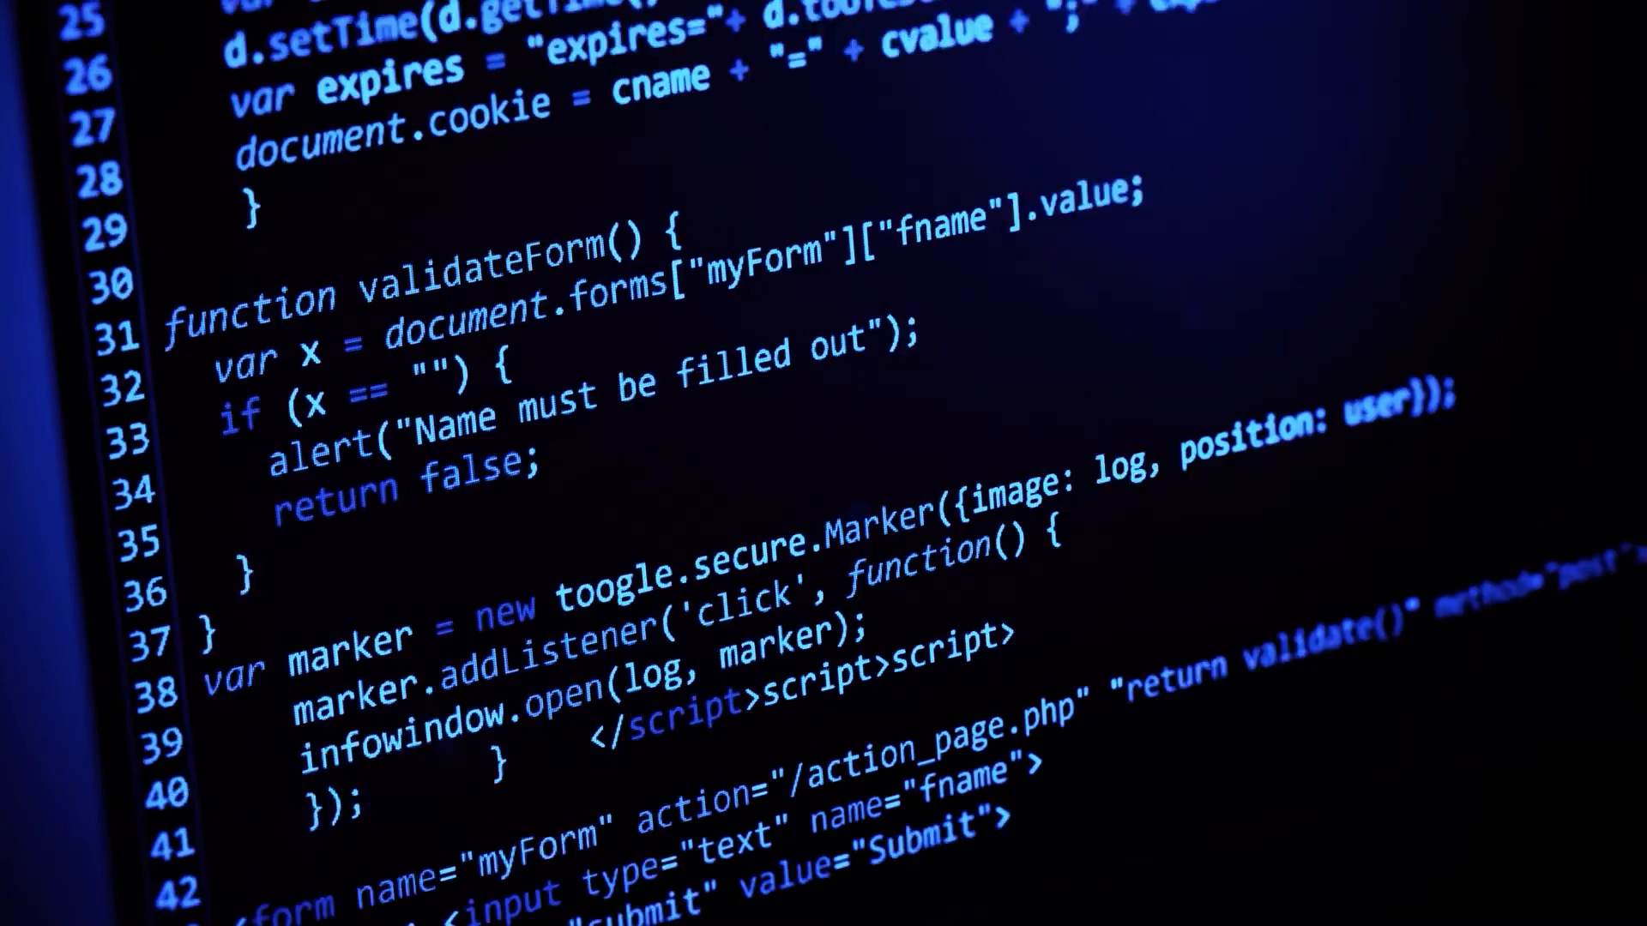